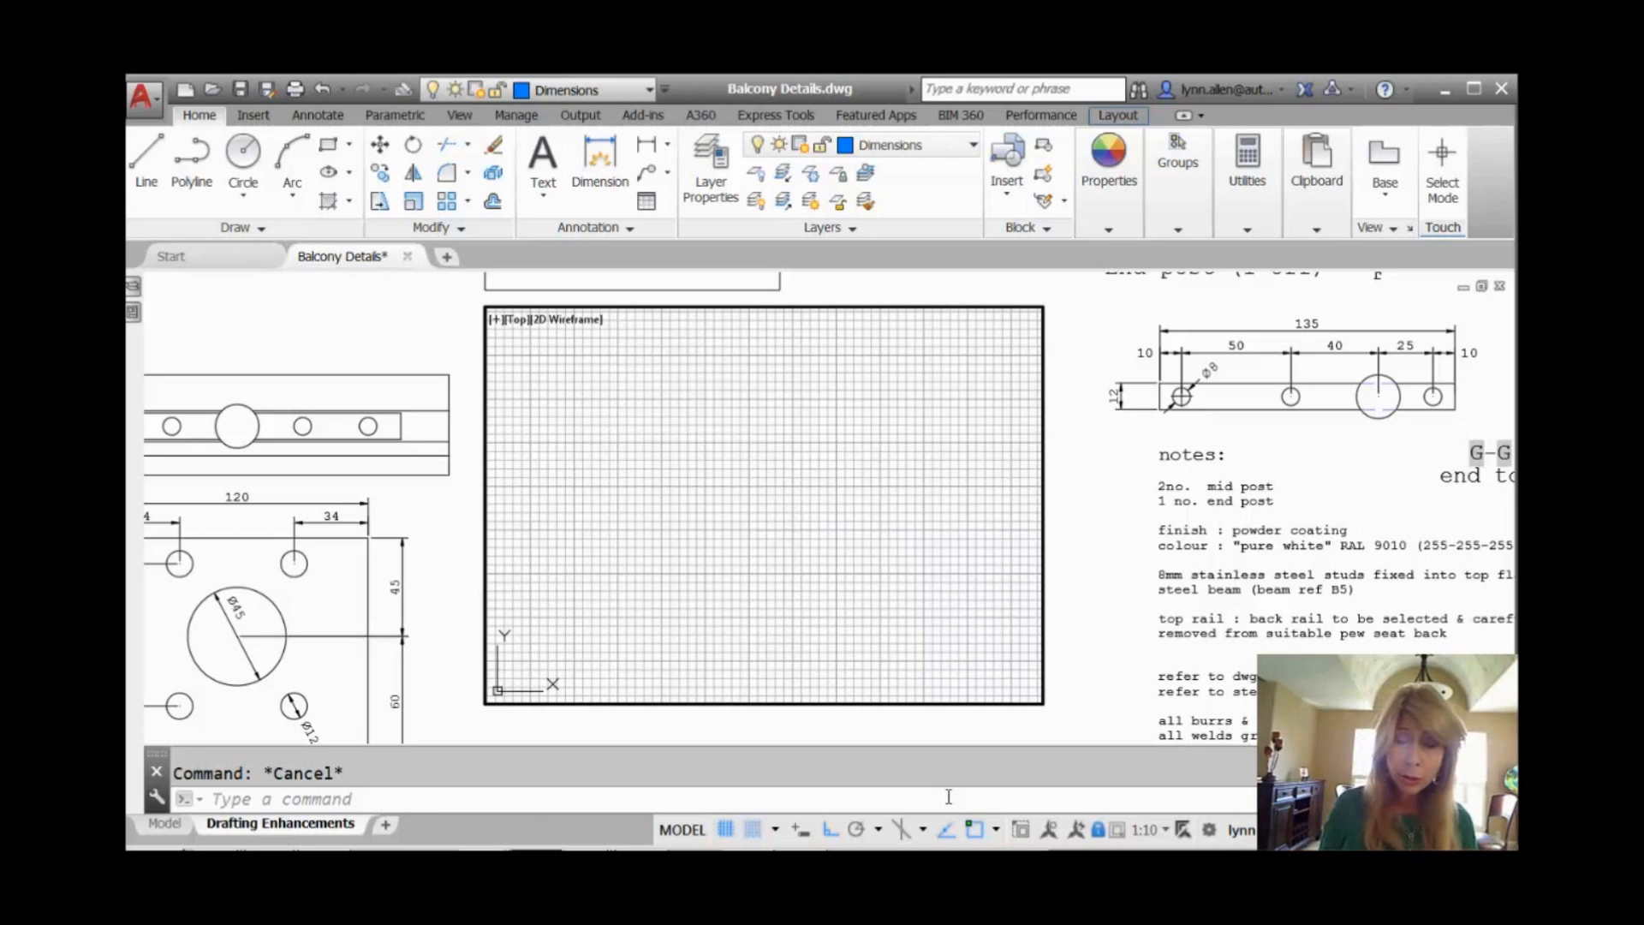
pyautogui.moveTo(901, 852)
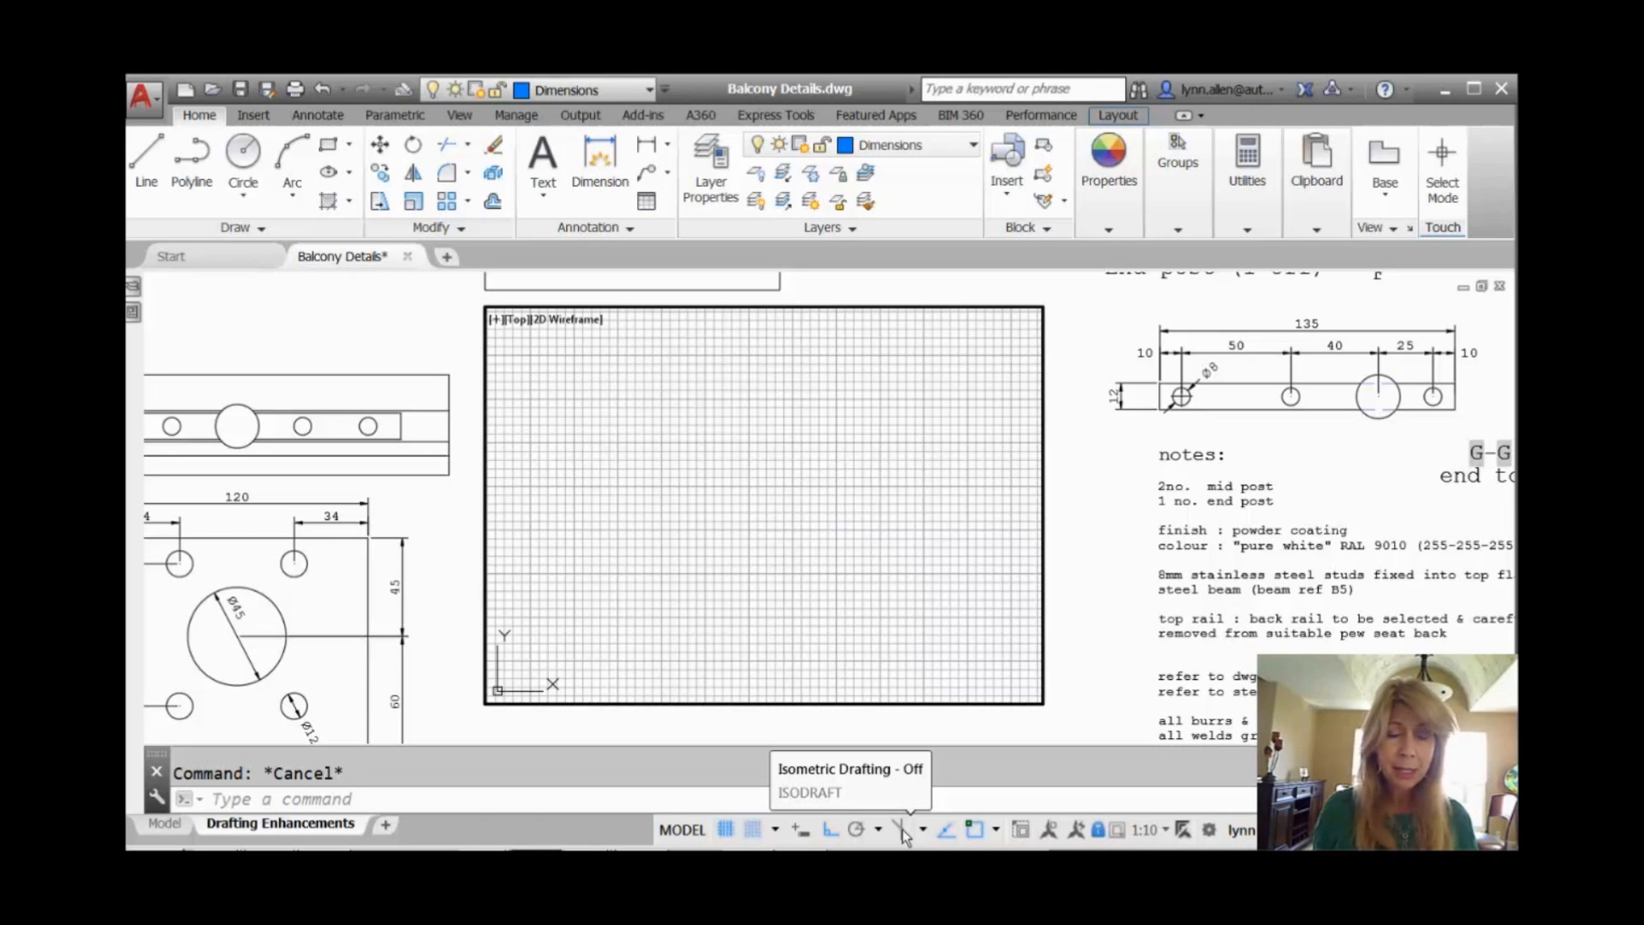
# Enable isometric drafting and place the left face's corners as a parallelogram with LINE.
pyautogui.click(901, 828)
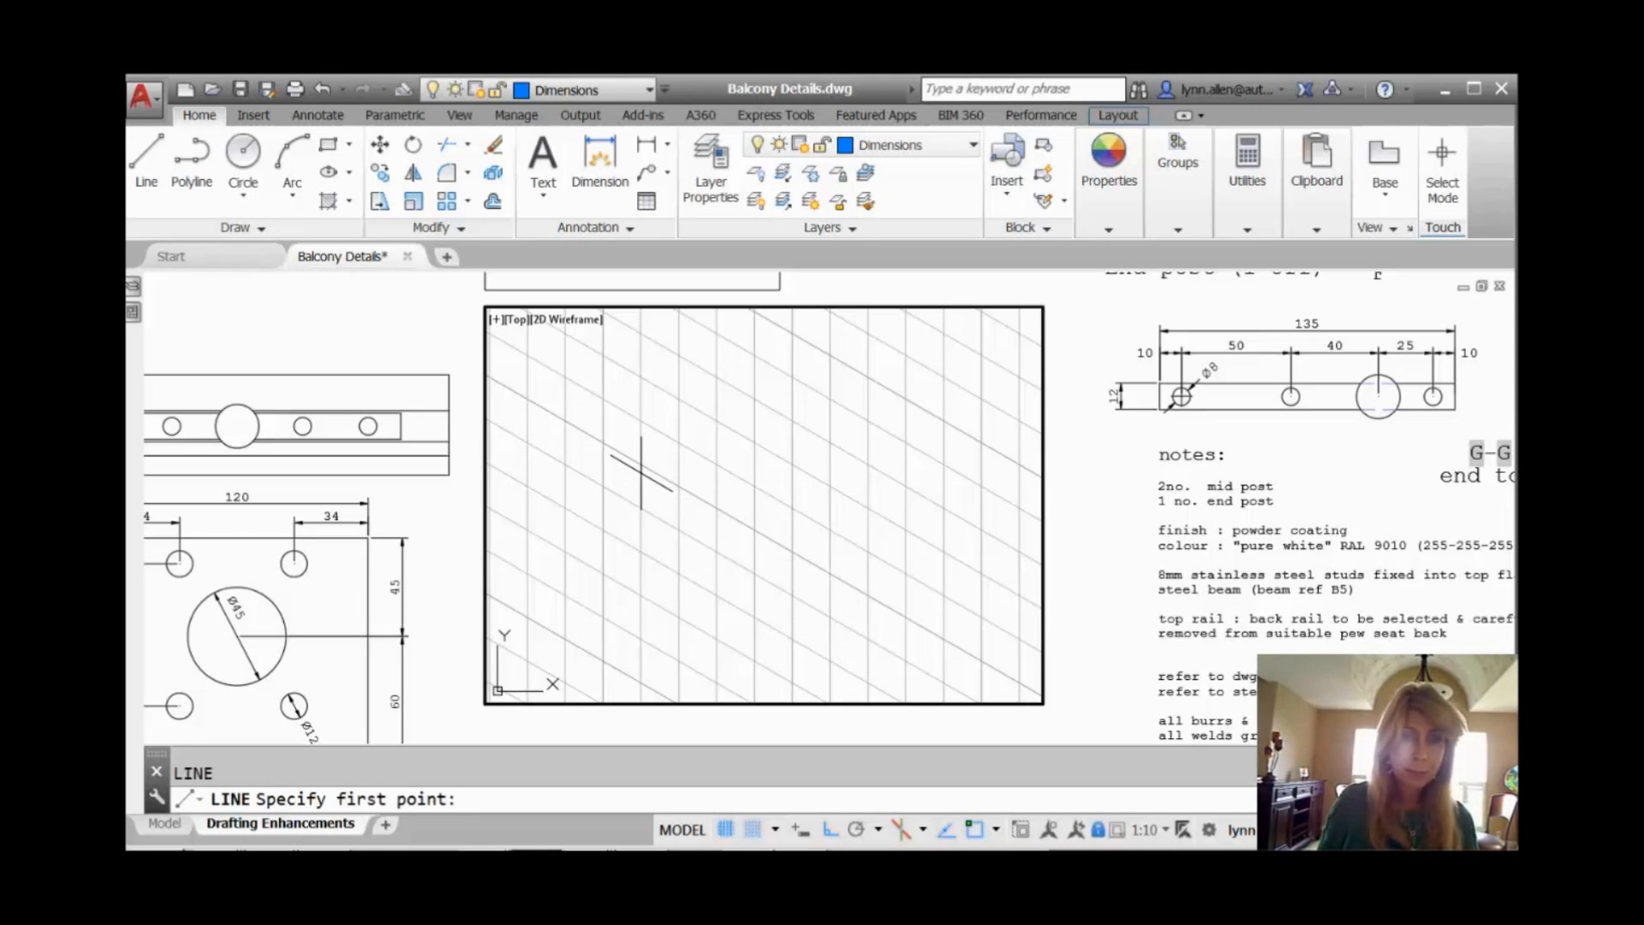
pyautogui.moveTo(639, 514)
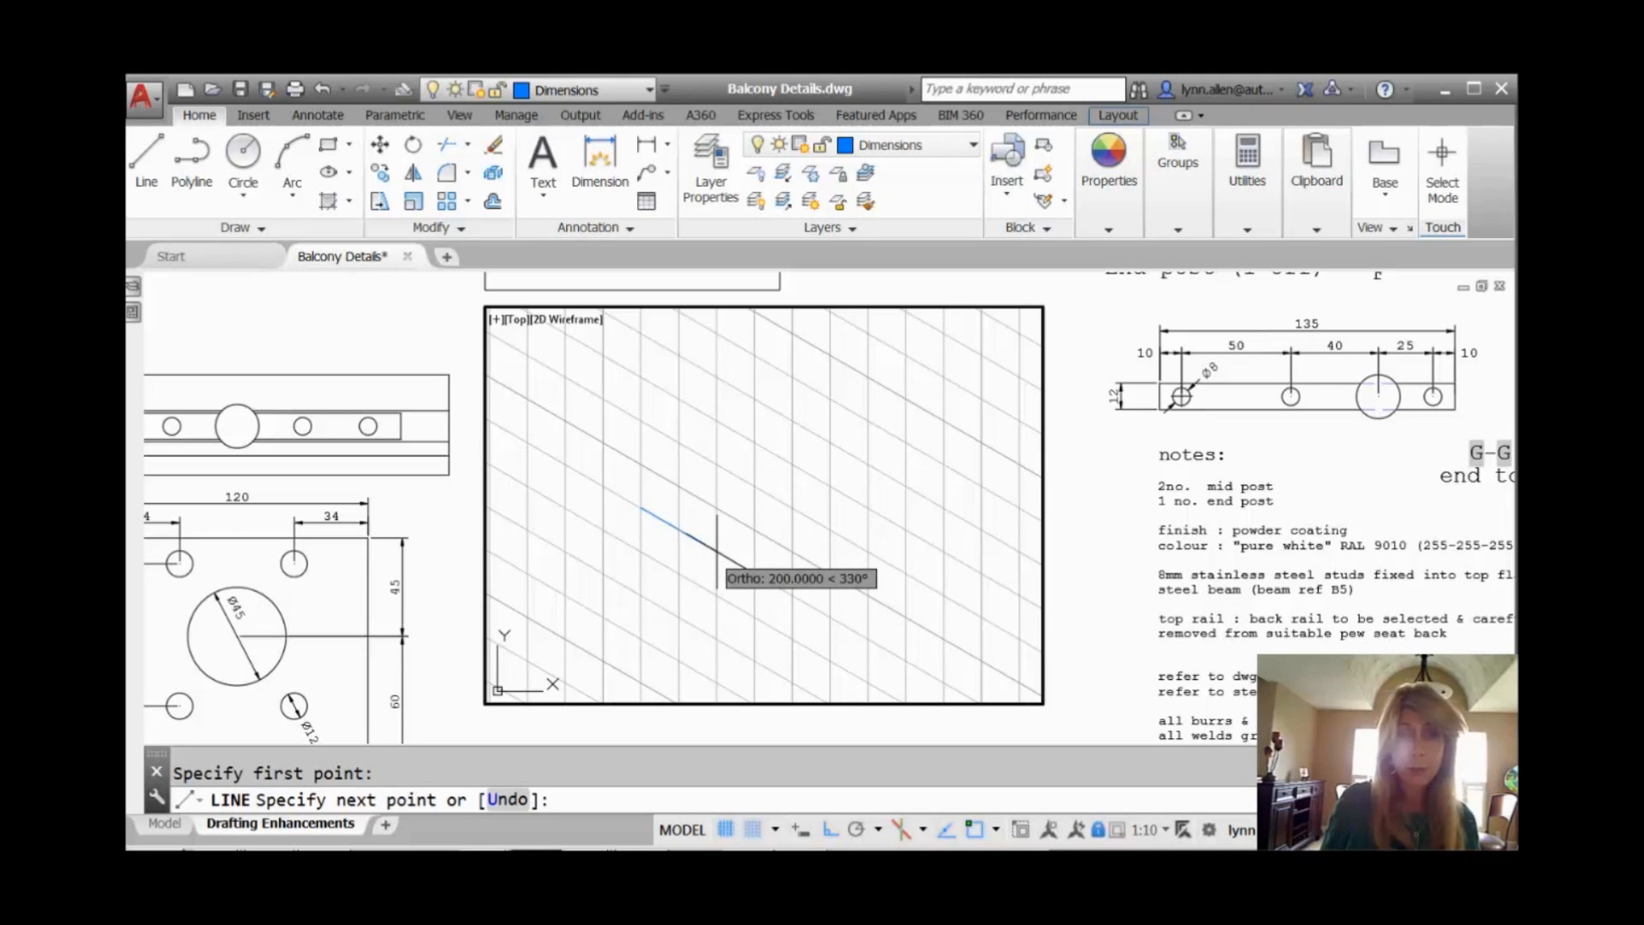
pyautogui.moveTo(753, 586)
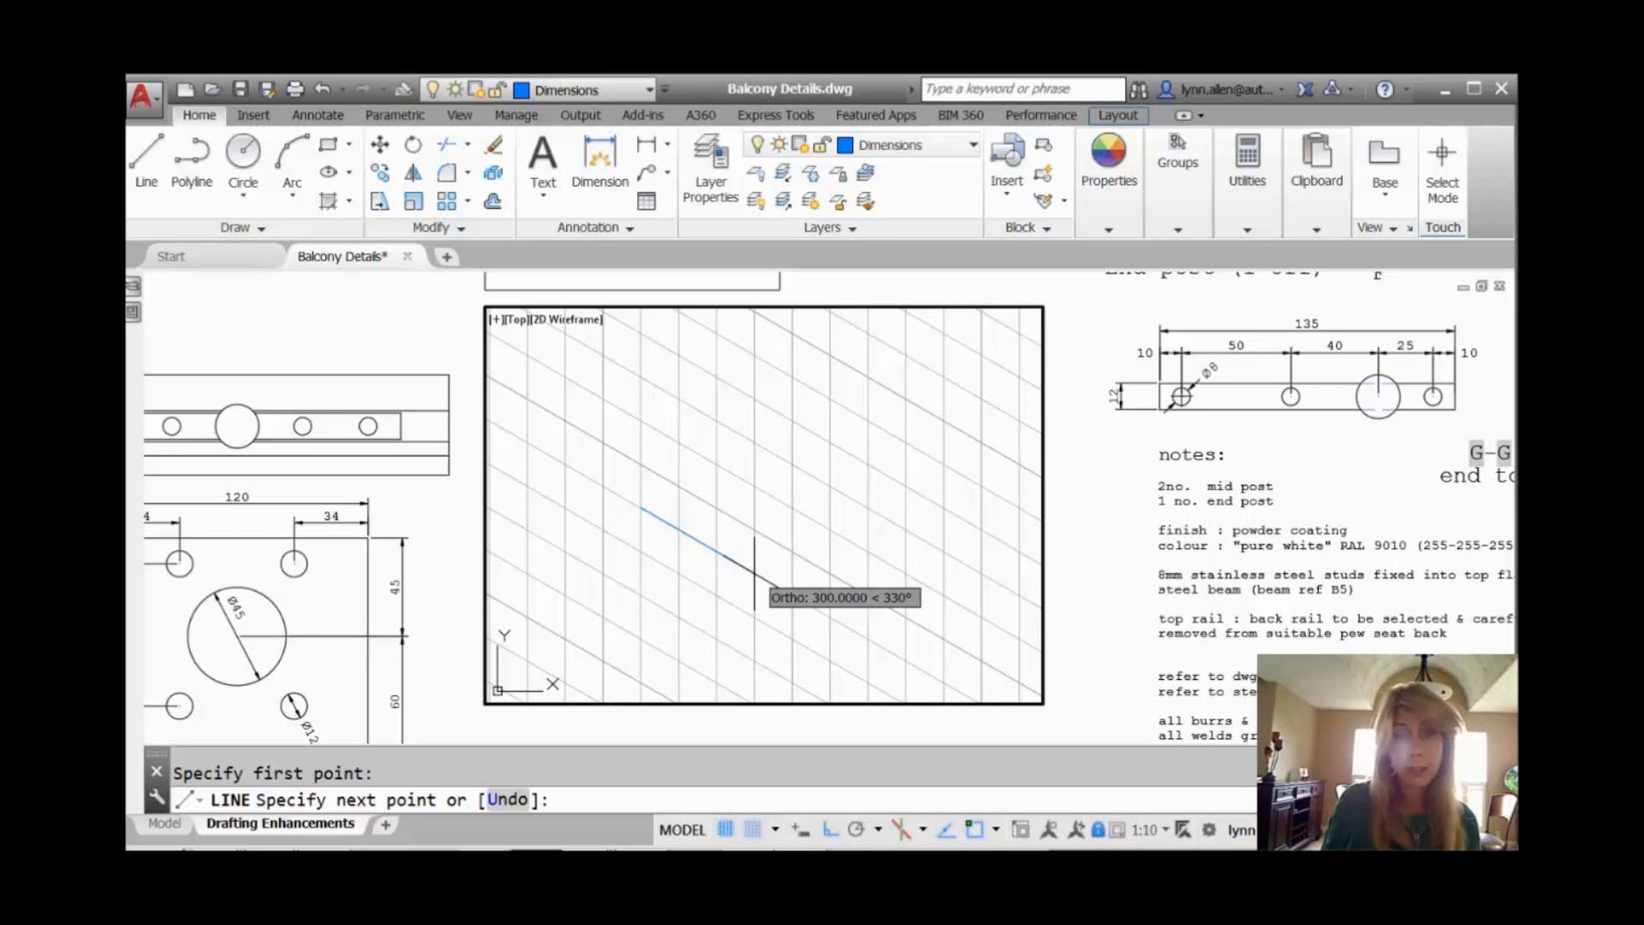
pyautogui.click(753, 574)
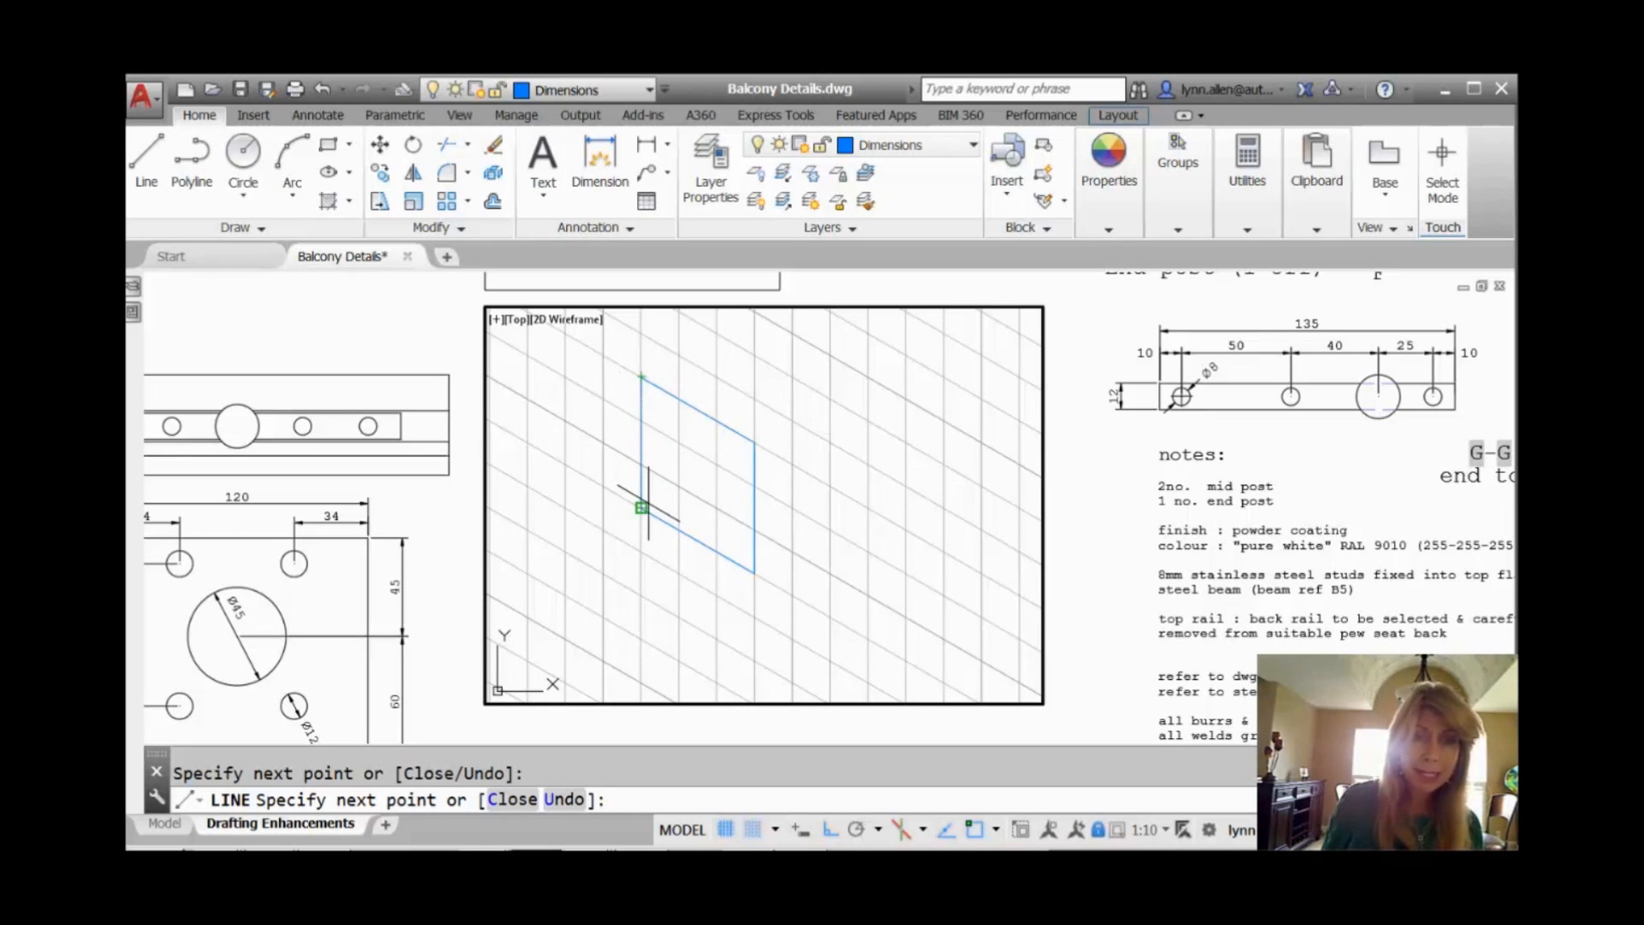
pyautogui.moveTo(644, 494)
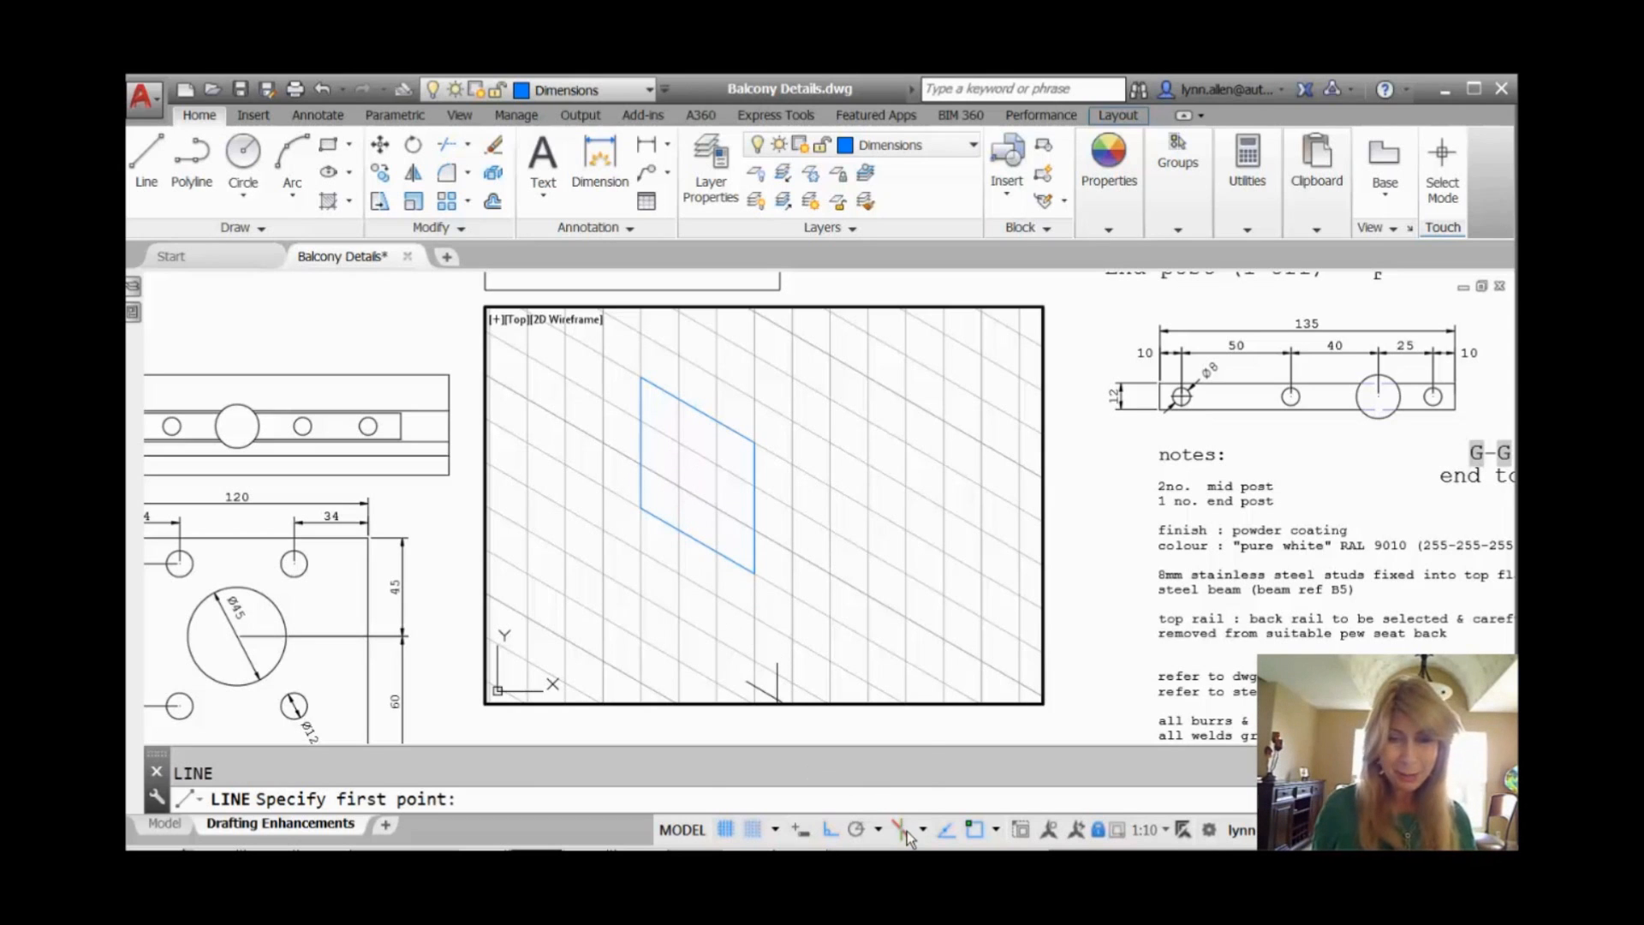
# Switch to Isoplane Top and draw the top face edges joined to the left face.
pyautogui.click(898, 828)
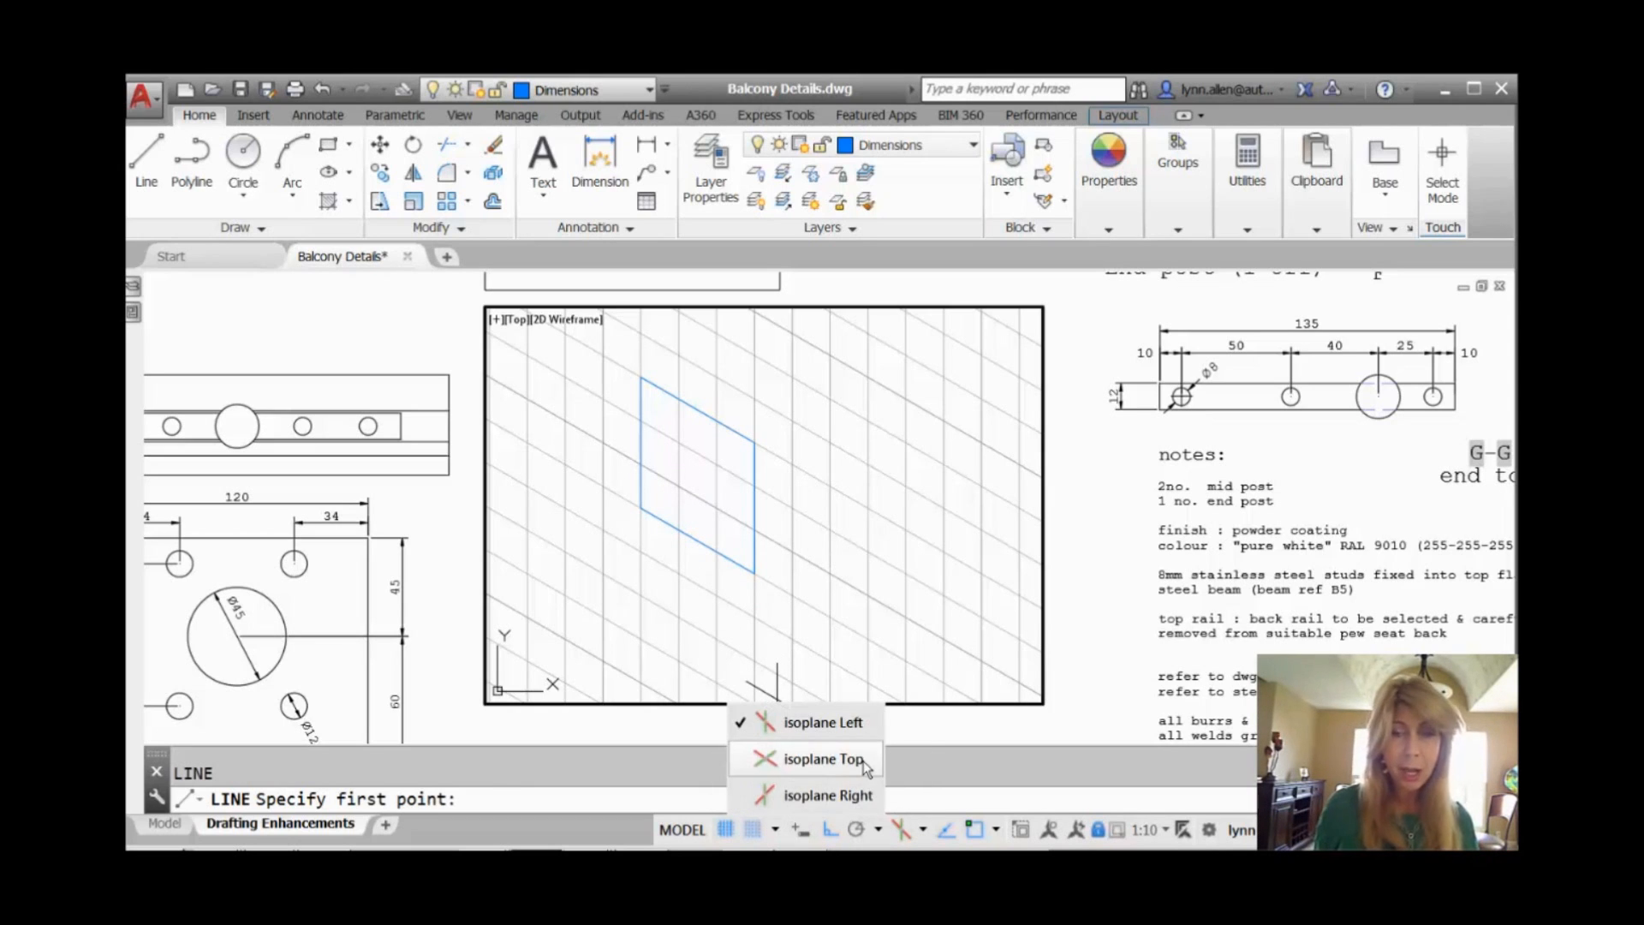
pyautogui.click(822, 759)
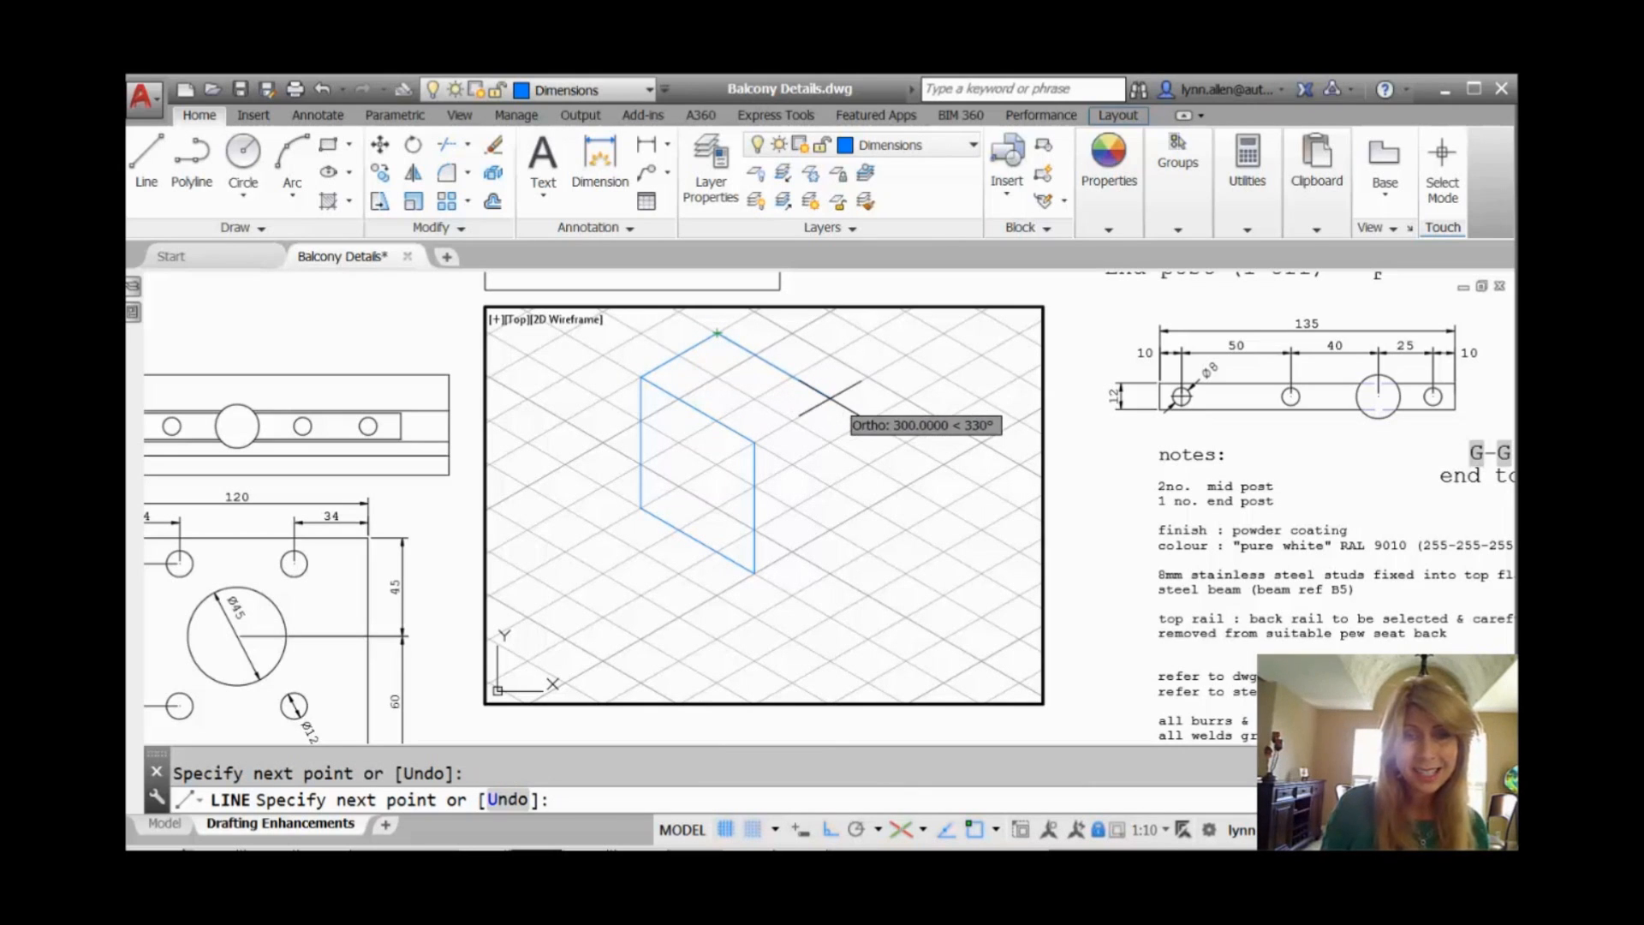
pyautogui.click(751, 442)
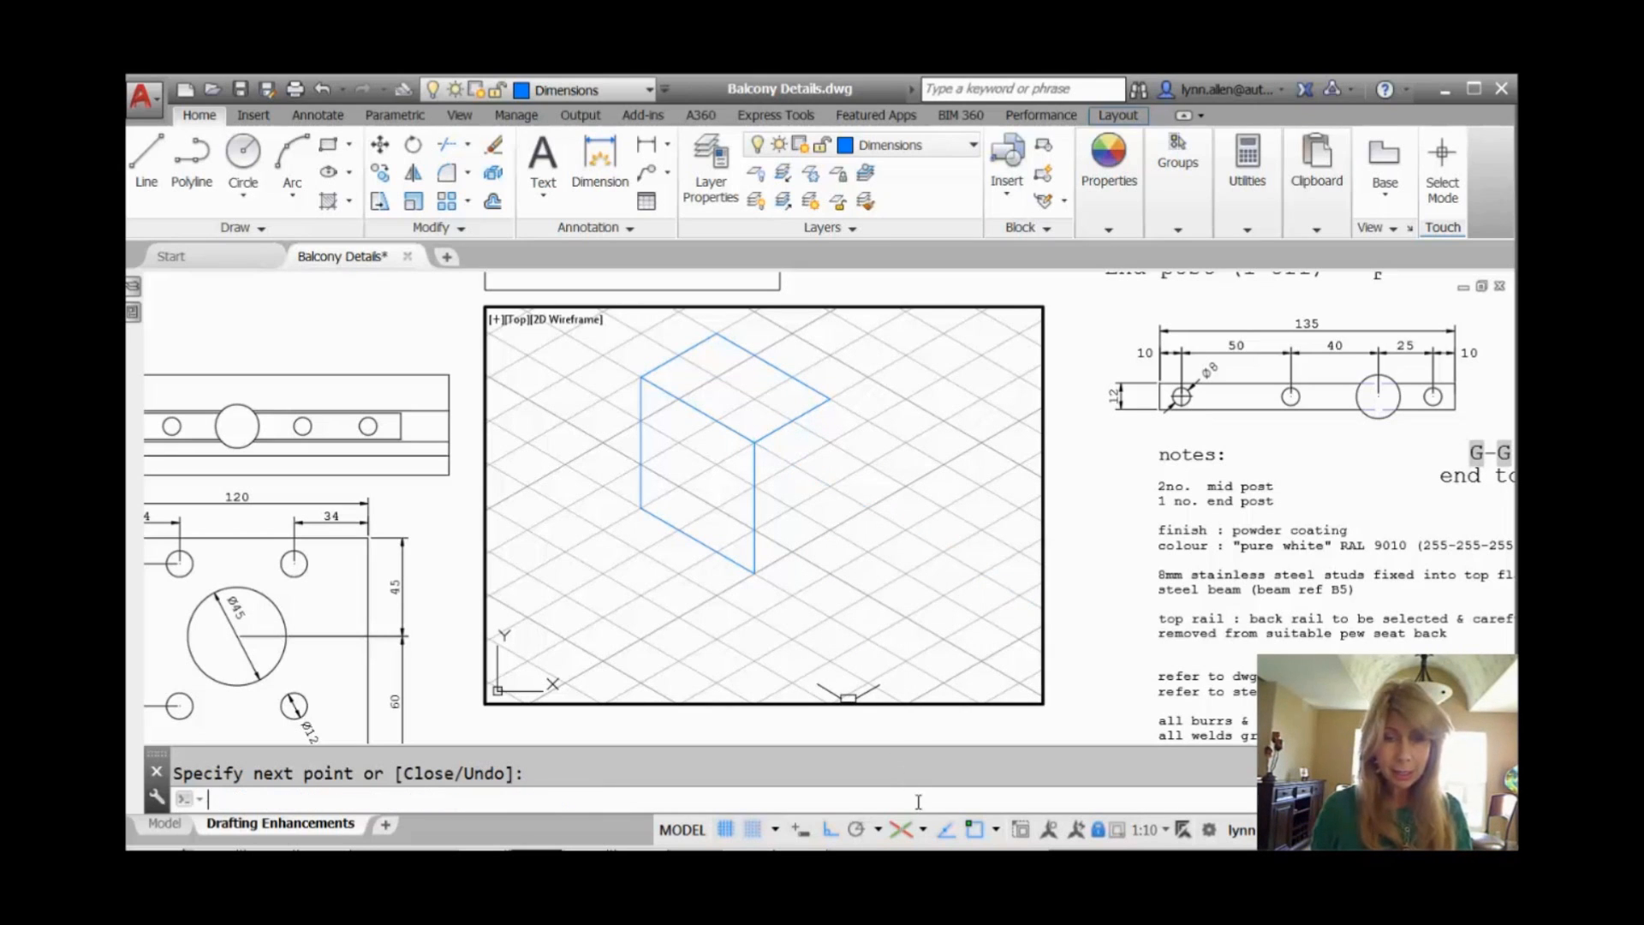
# Switch to Isoplane Right to draw the right face and complete the box outline.
pyautogui.click(899, 829)
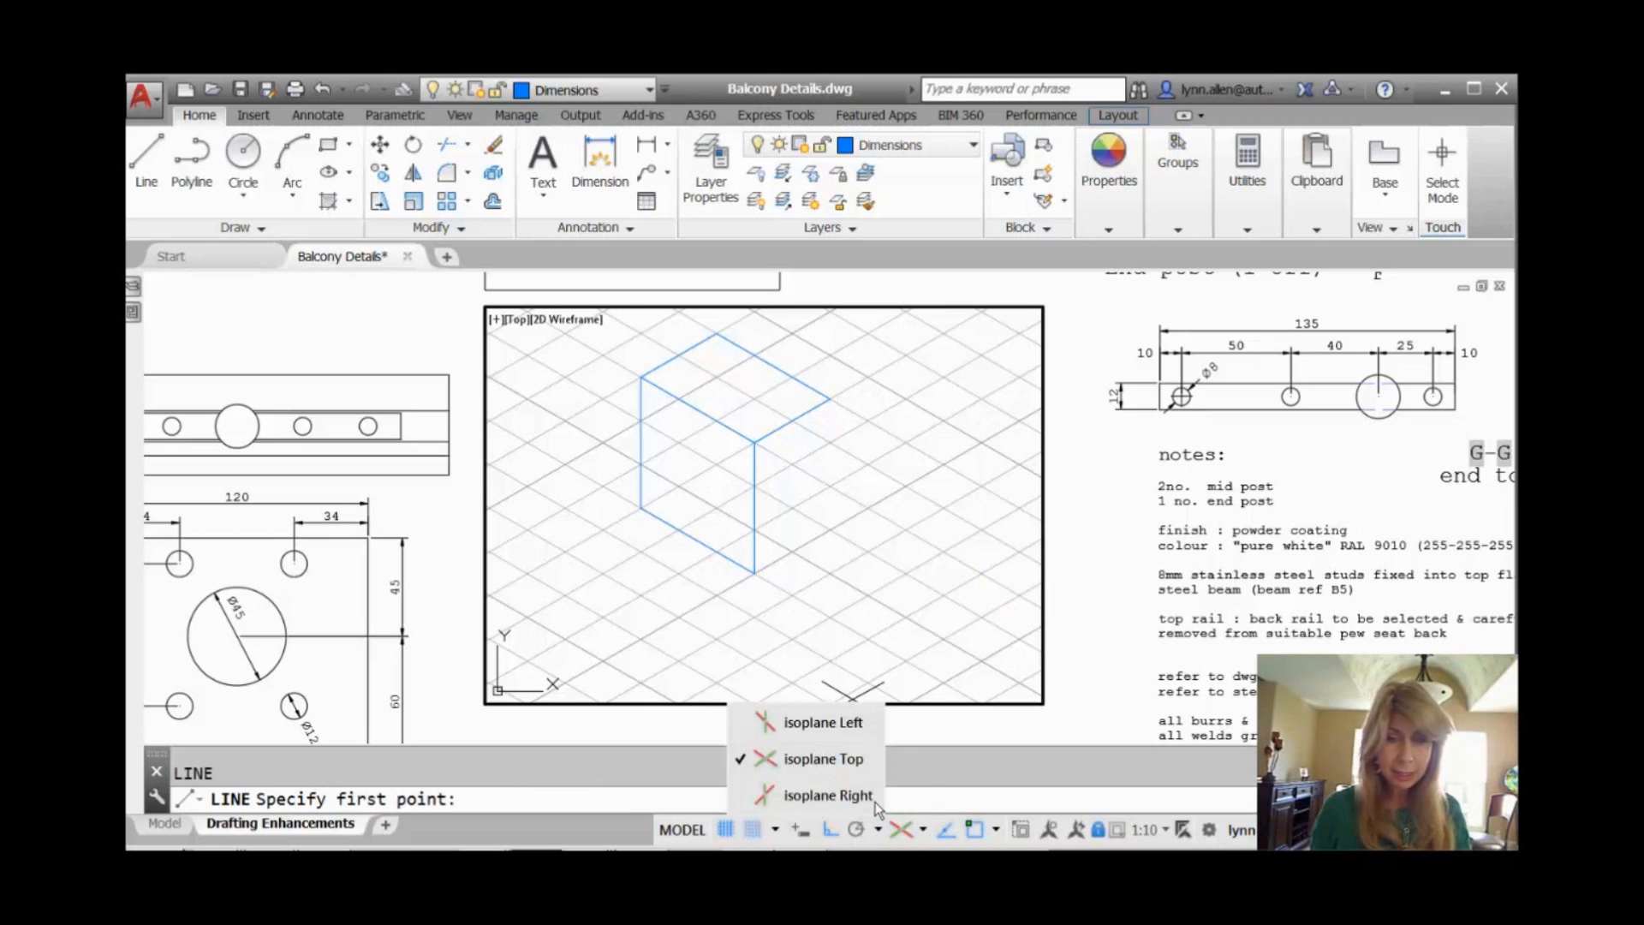
pyautogui.click(829, 795)
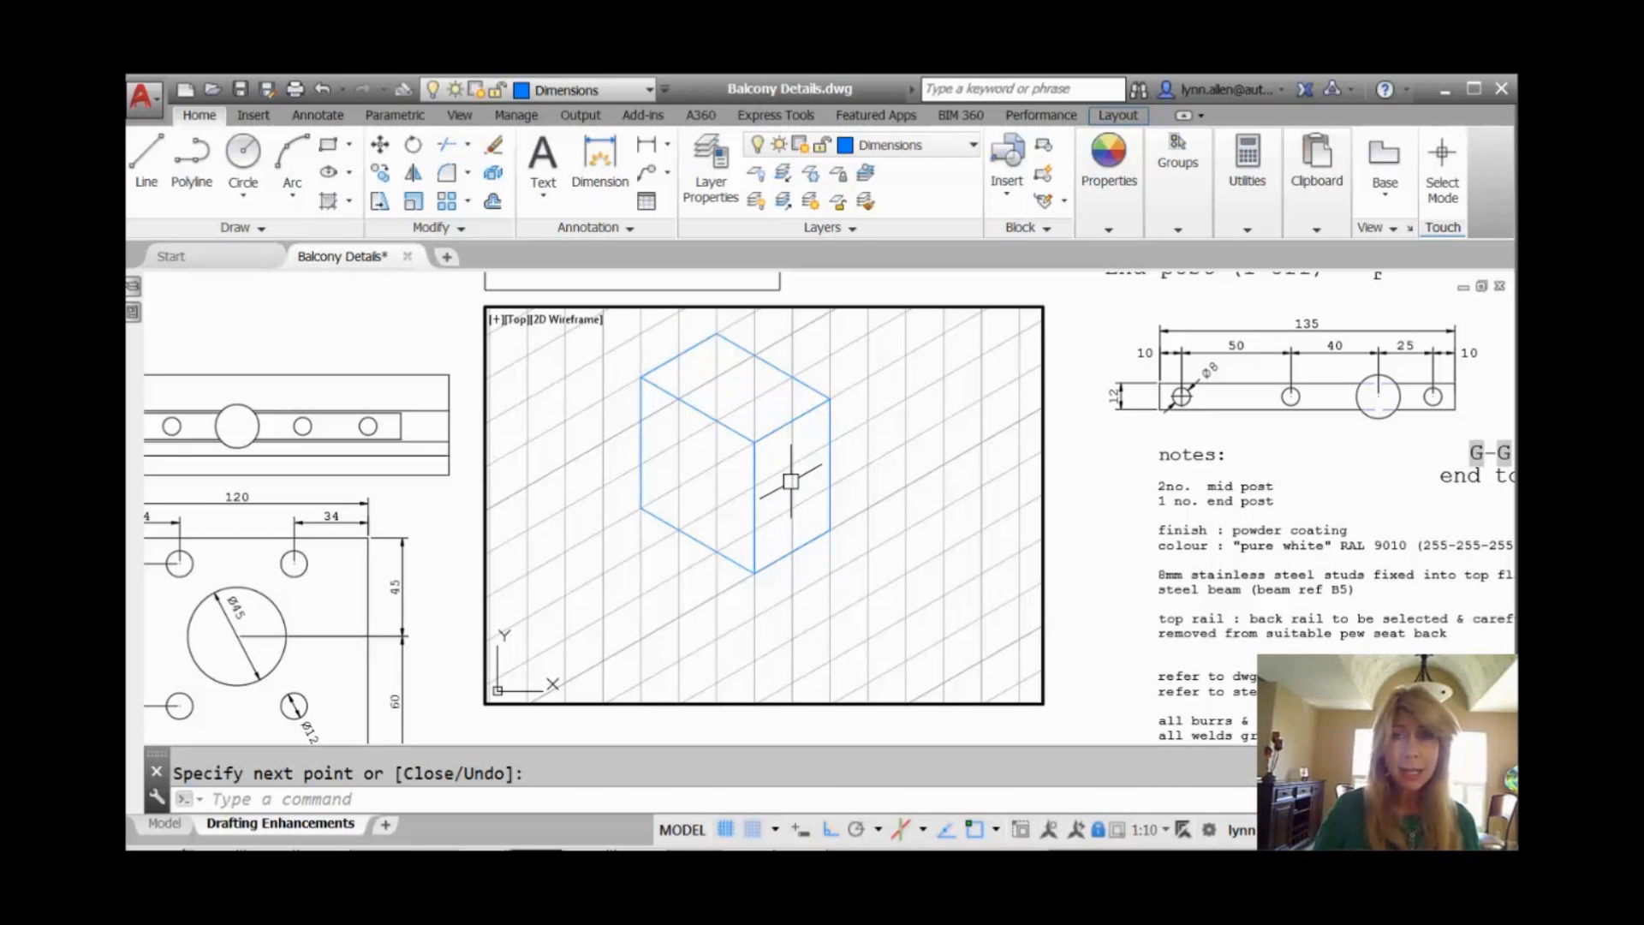
# Start ELLIPSE in Isocircle mode and centre the hole on the box's right face.
pyautogui.write('ellip')
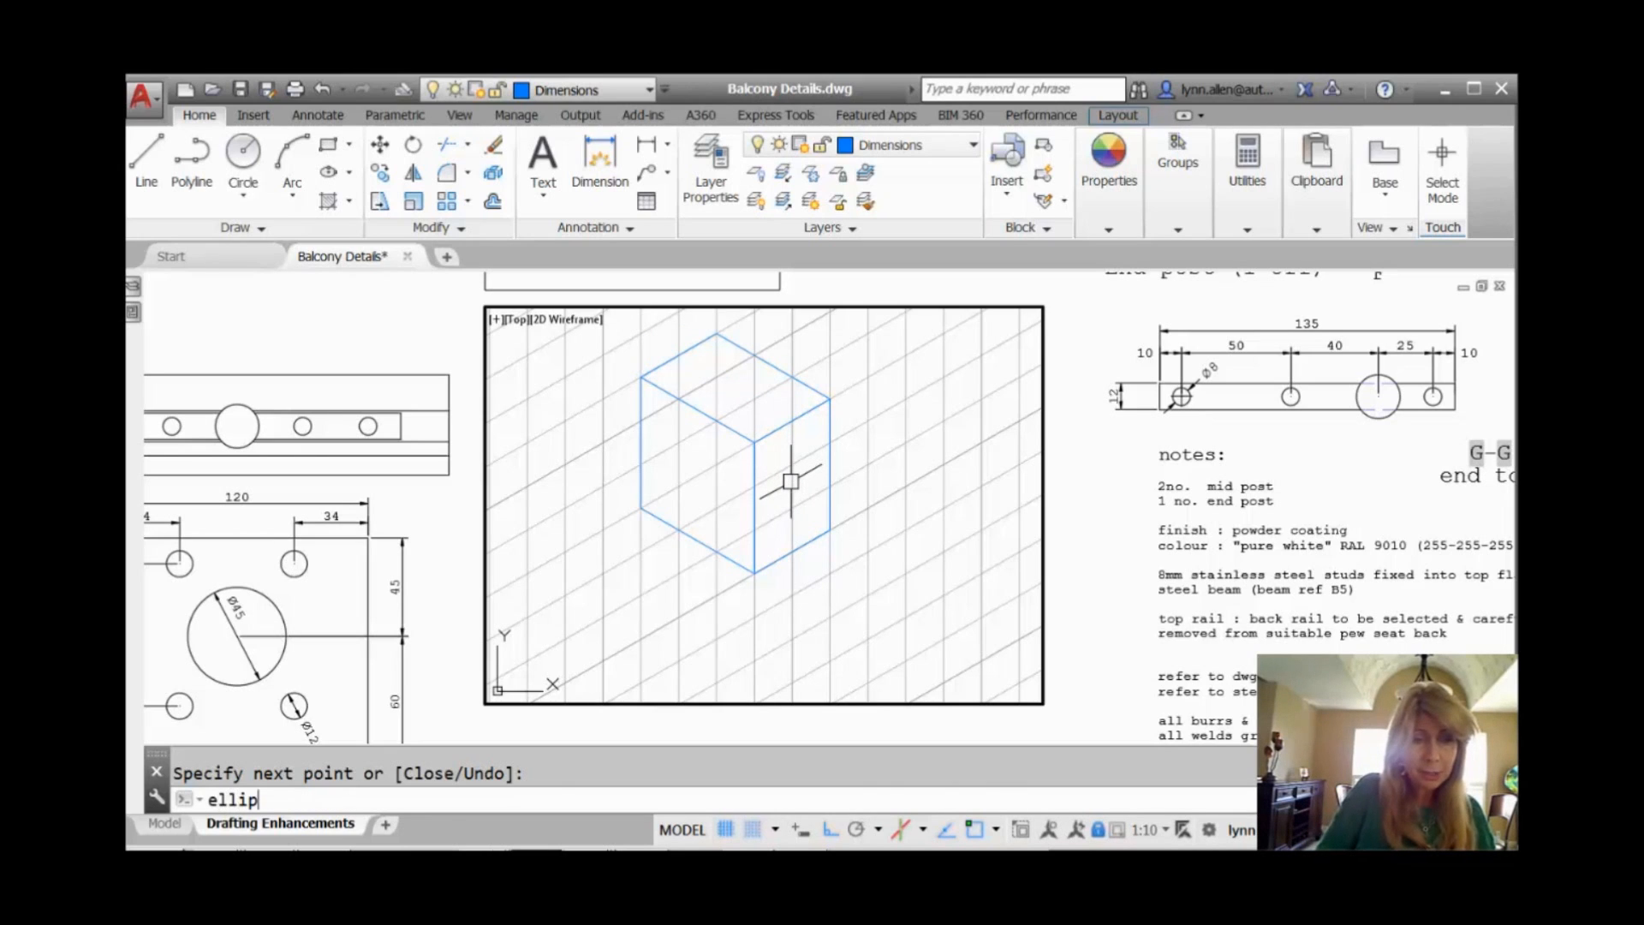
pyautogui.press('Enter')
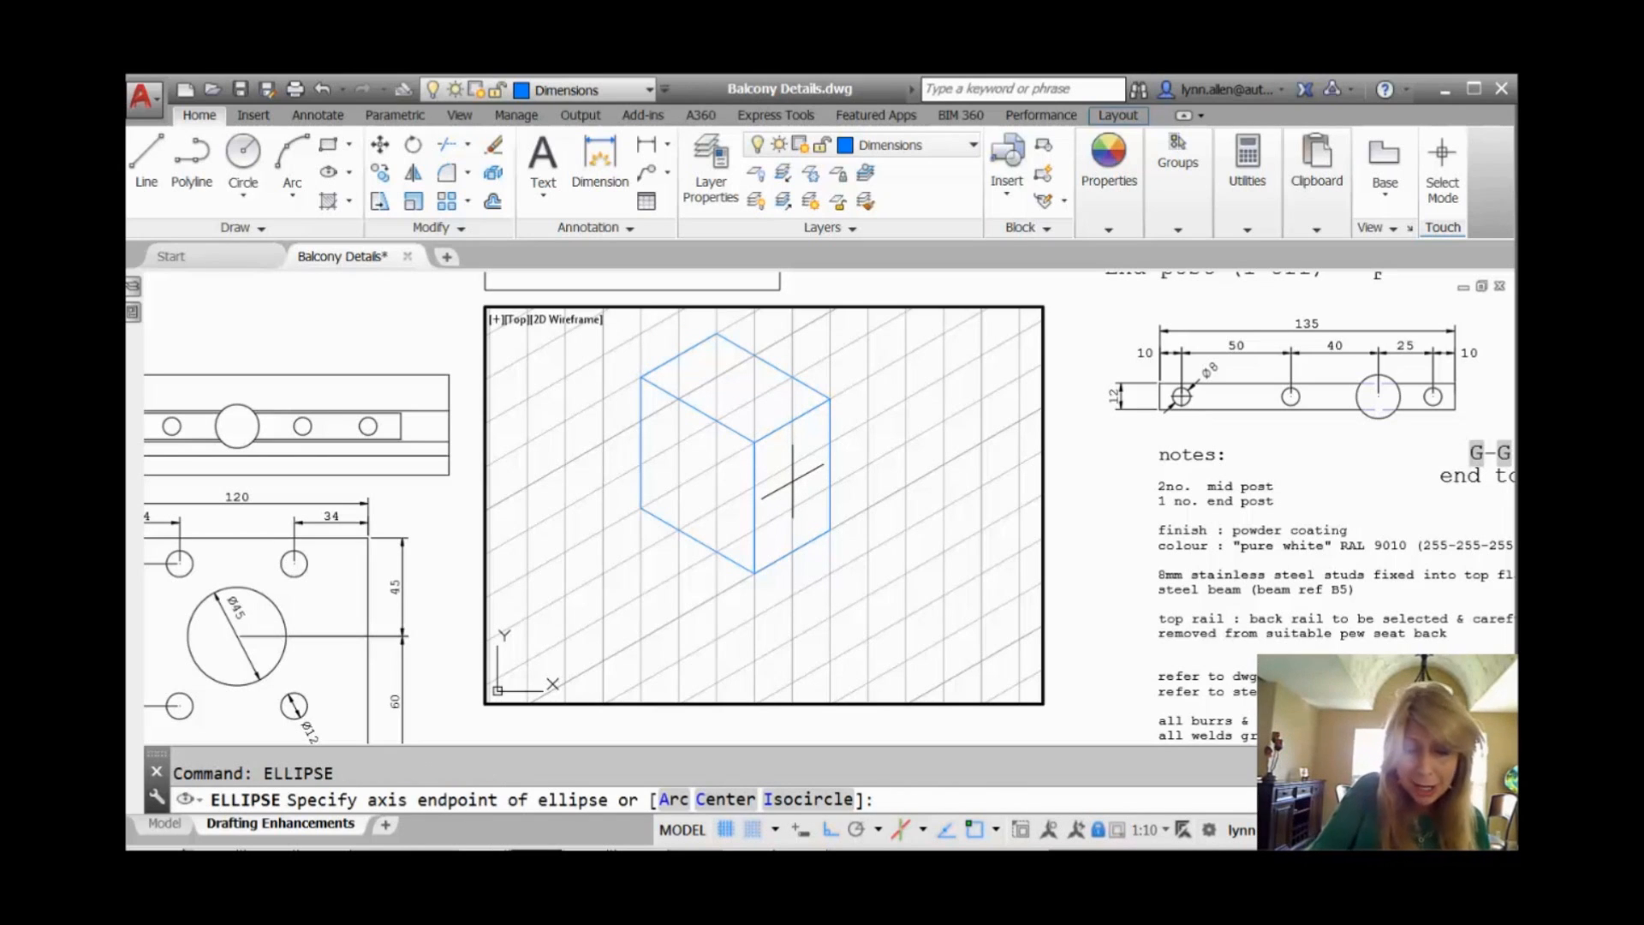
pyautogui.write('i')
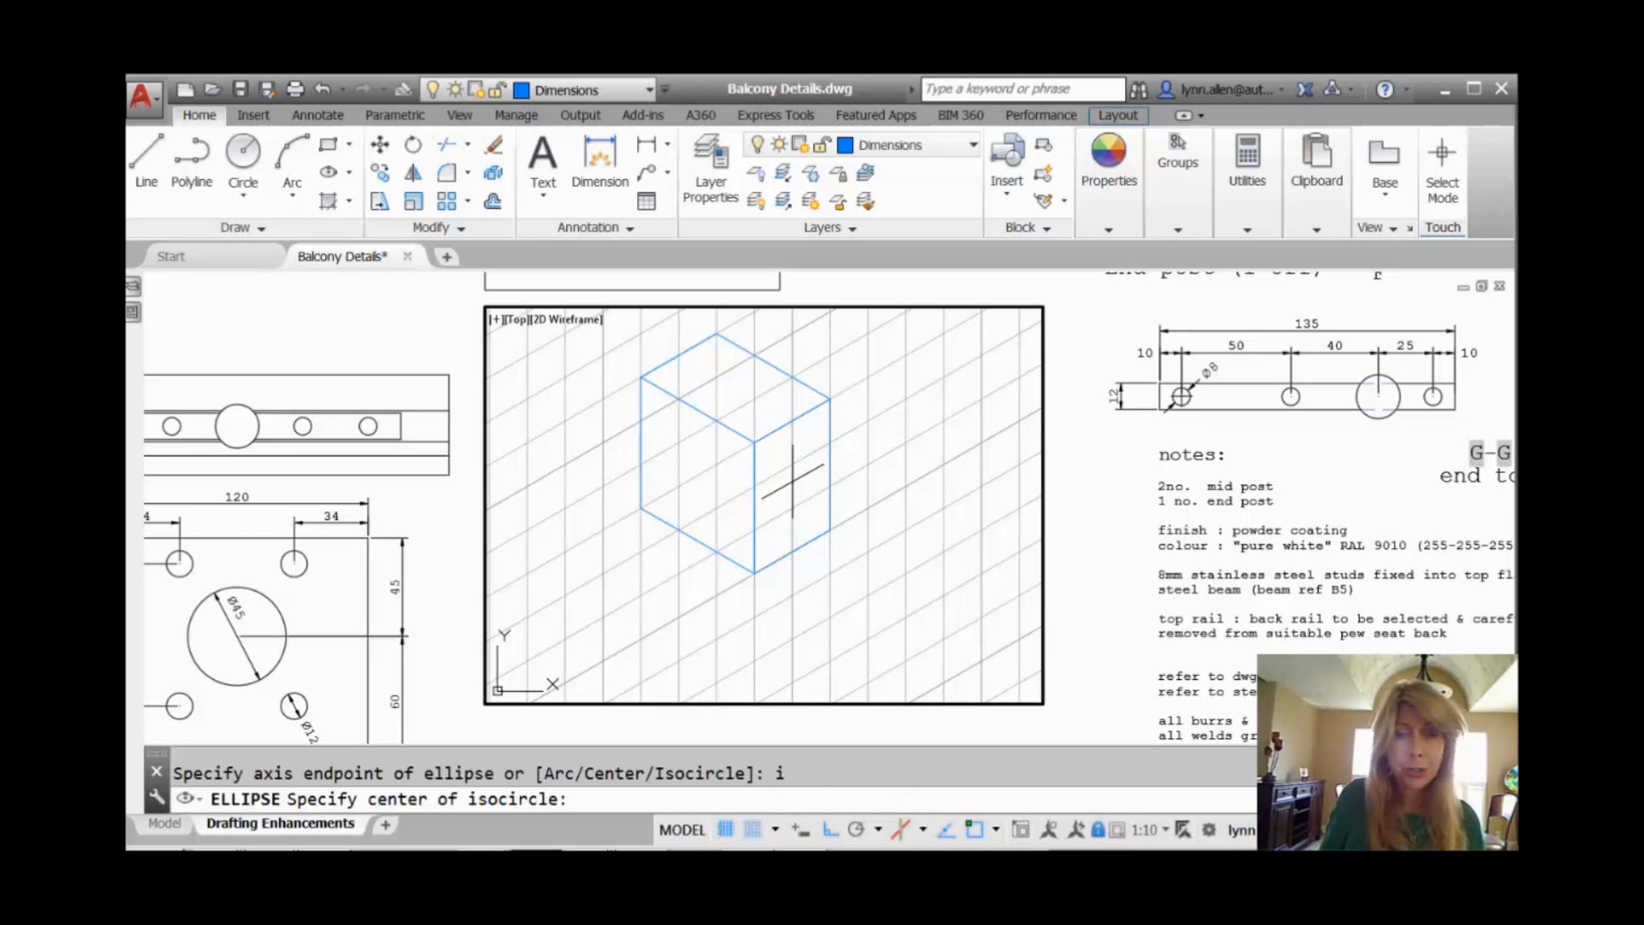
pyautogui.click(784, 513)
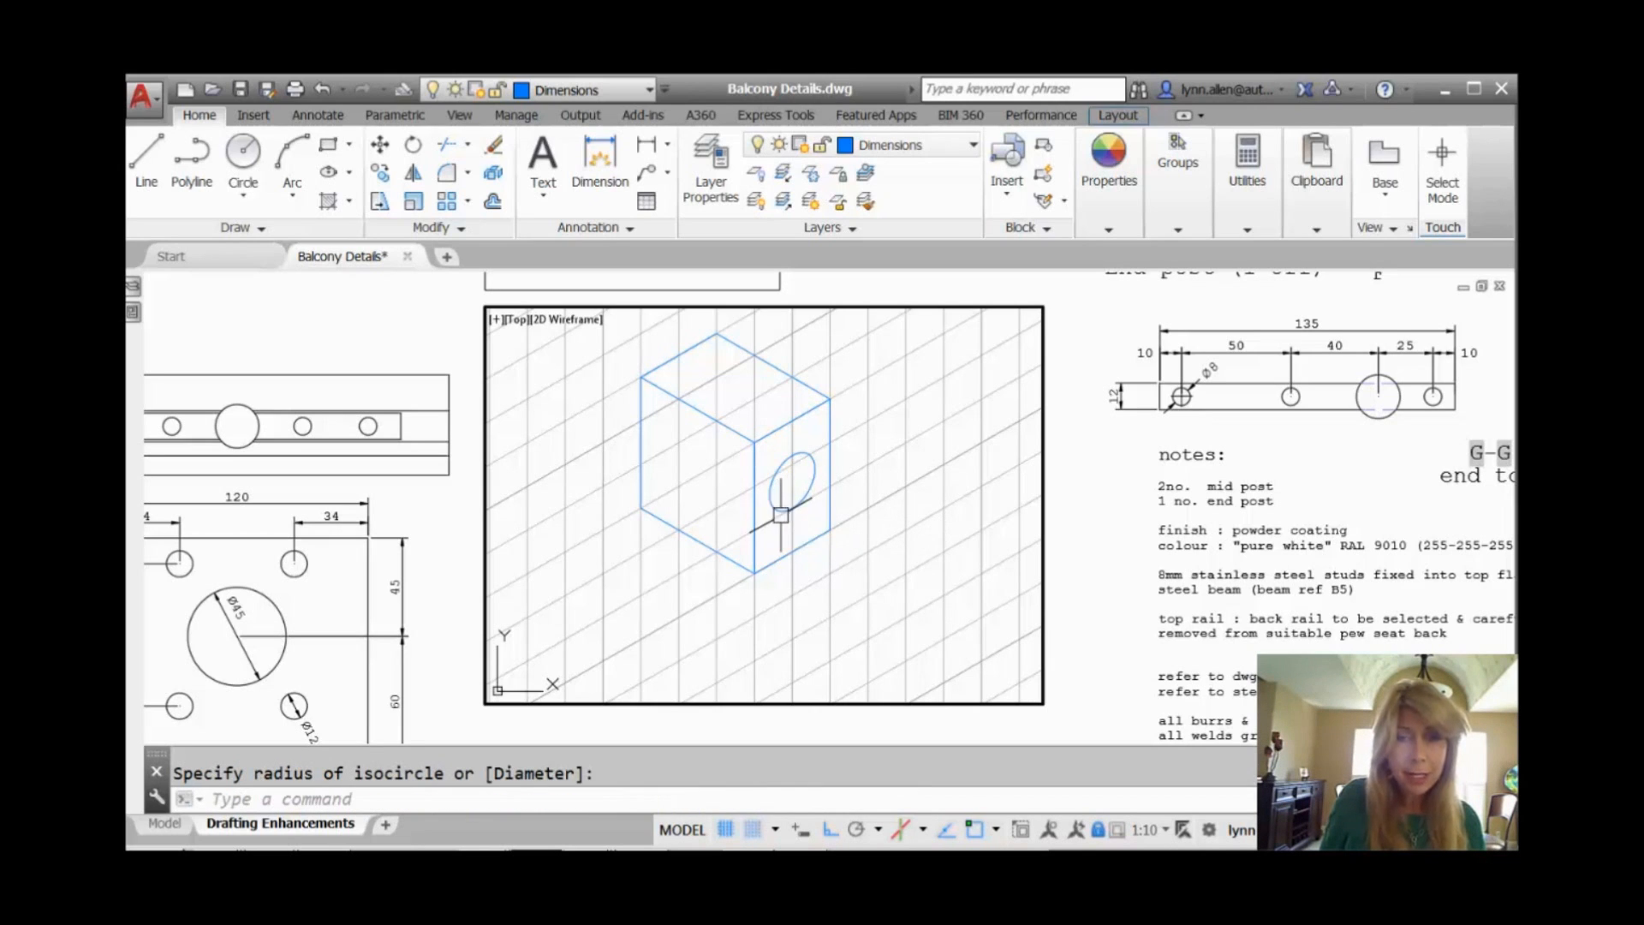
pyautogui.moveTo(815, 518)
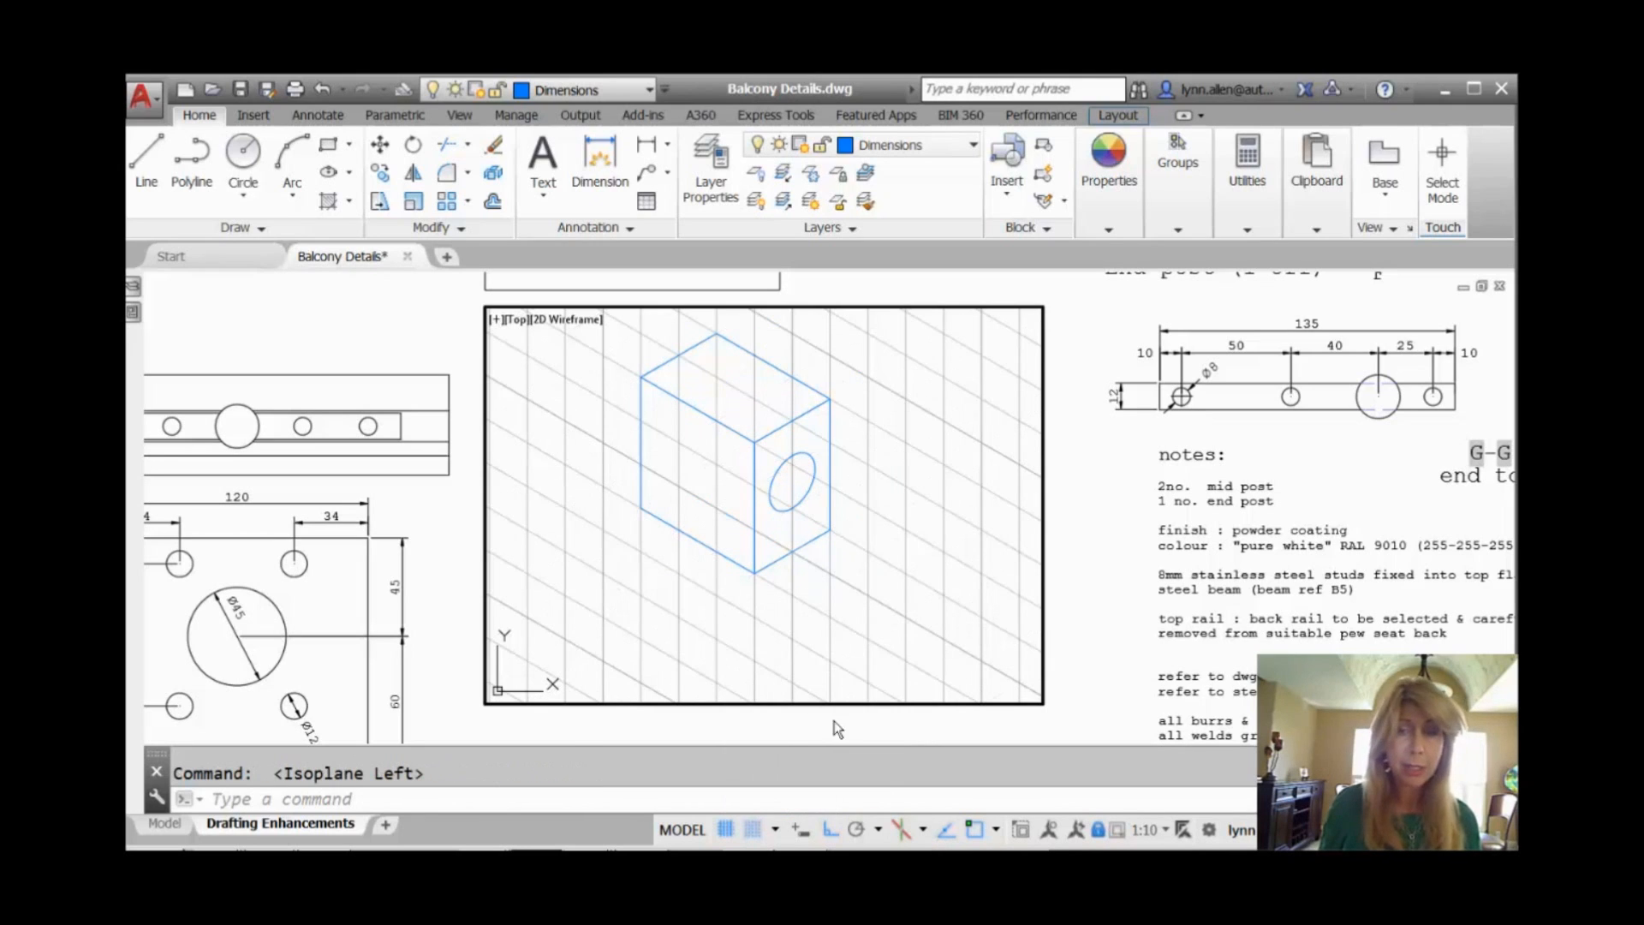
pyautogui.moveTo(904, 521)
pyautogui.write('ELLIPSE')
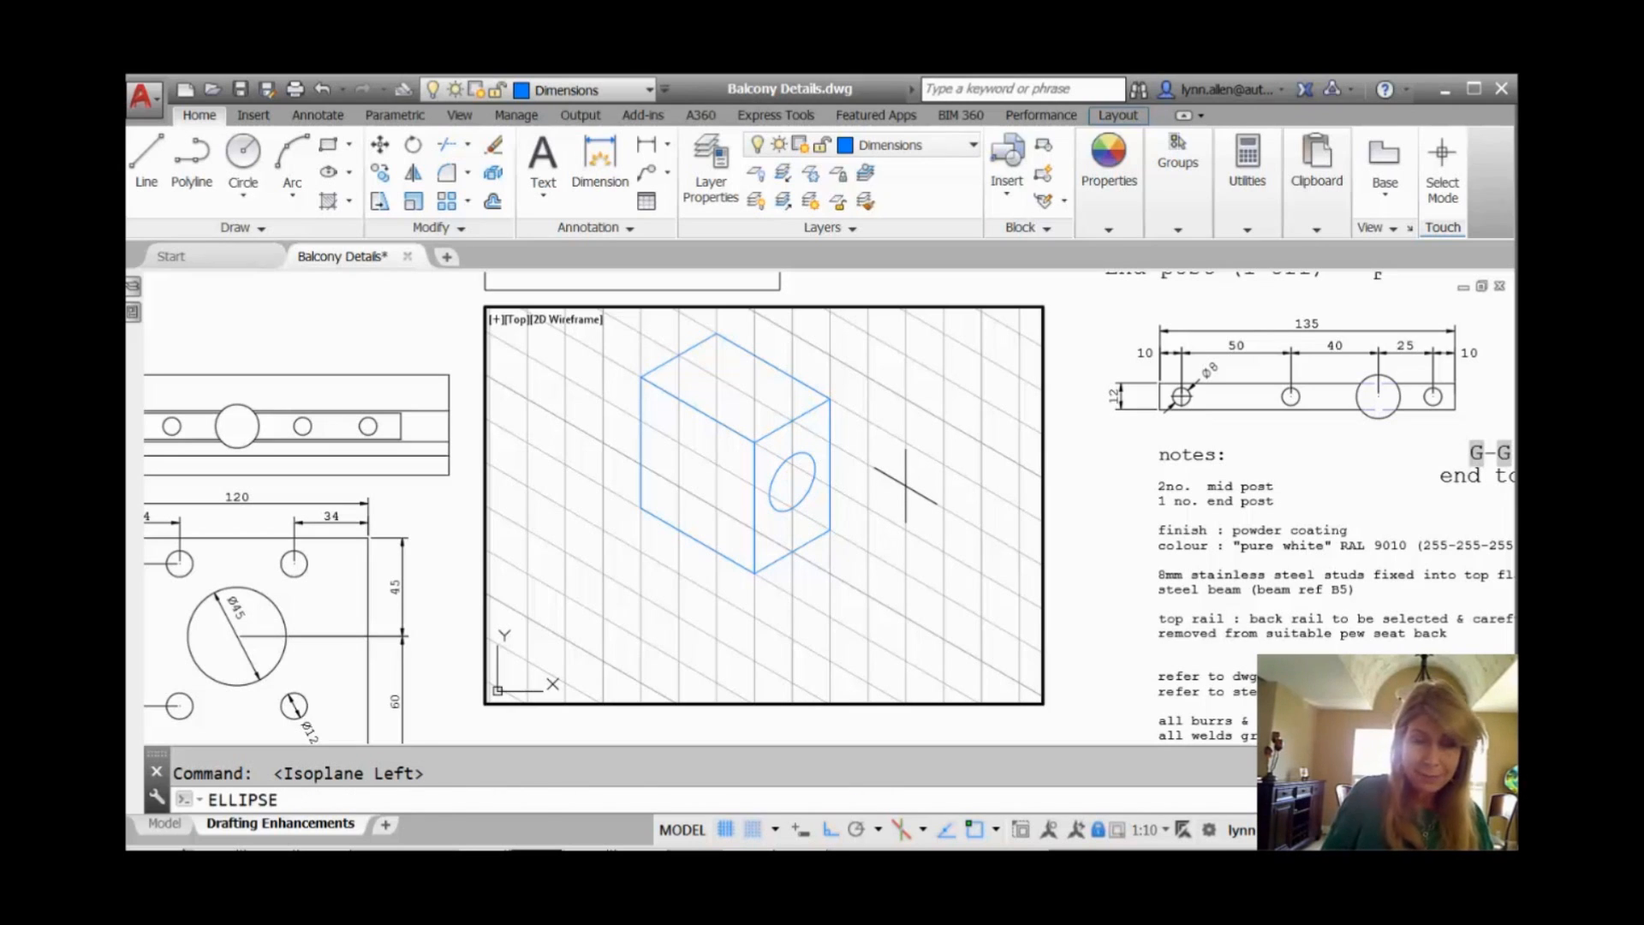
# Choose the Isocircle option of ELLIPSE for a hole on the left face.
pyautogui.write('i')
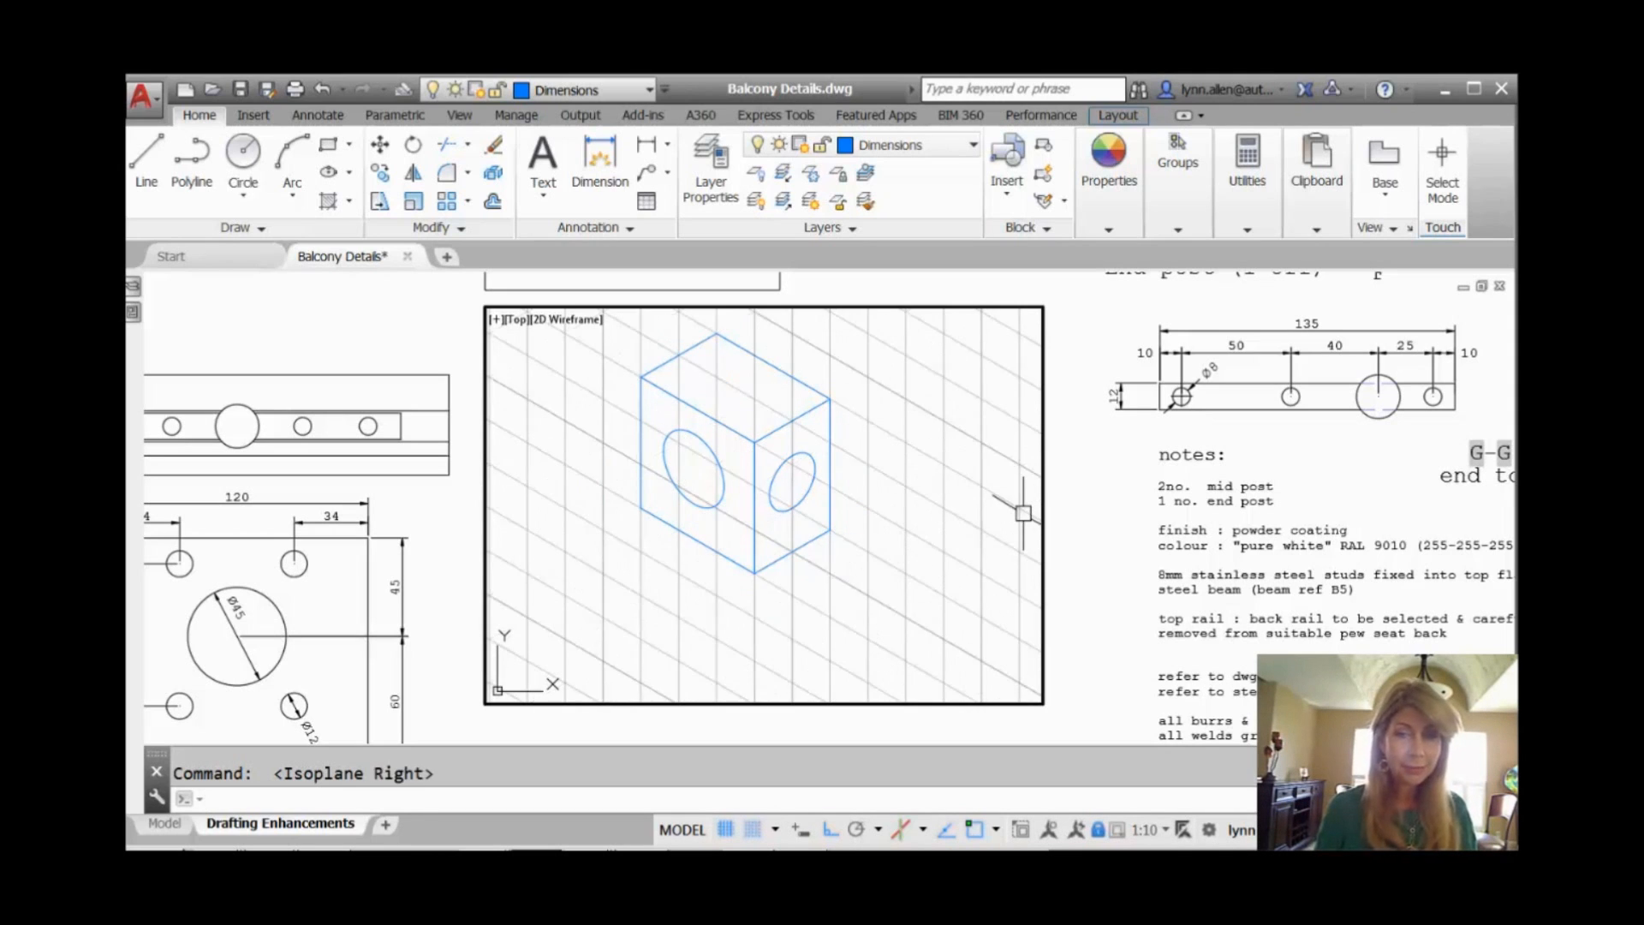
# Cycle the drafting isoplane back to Top with F5 after the left-face hole.
pyautogui.press('F5')
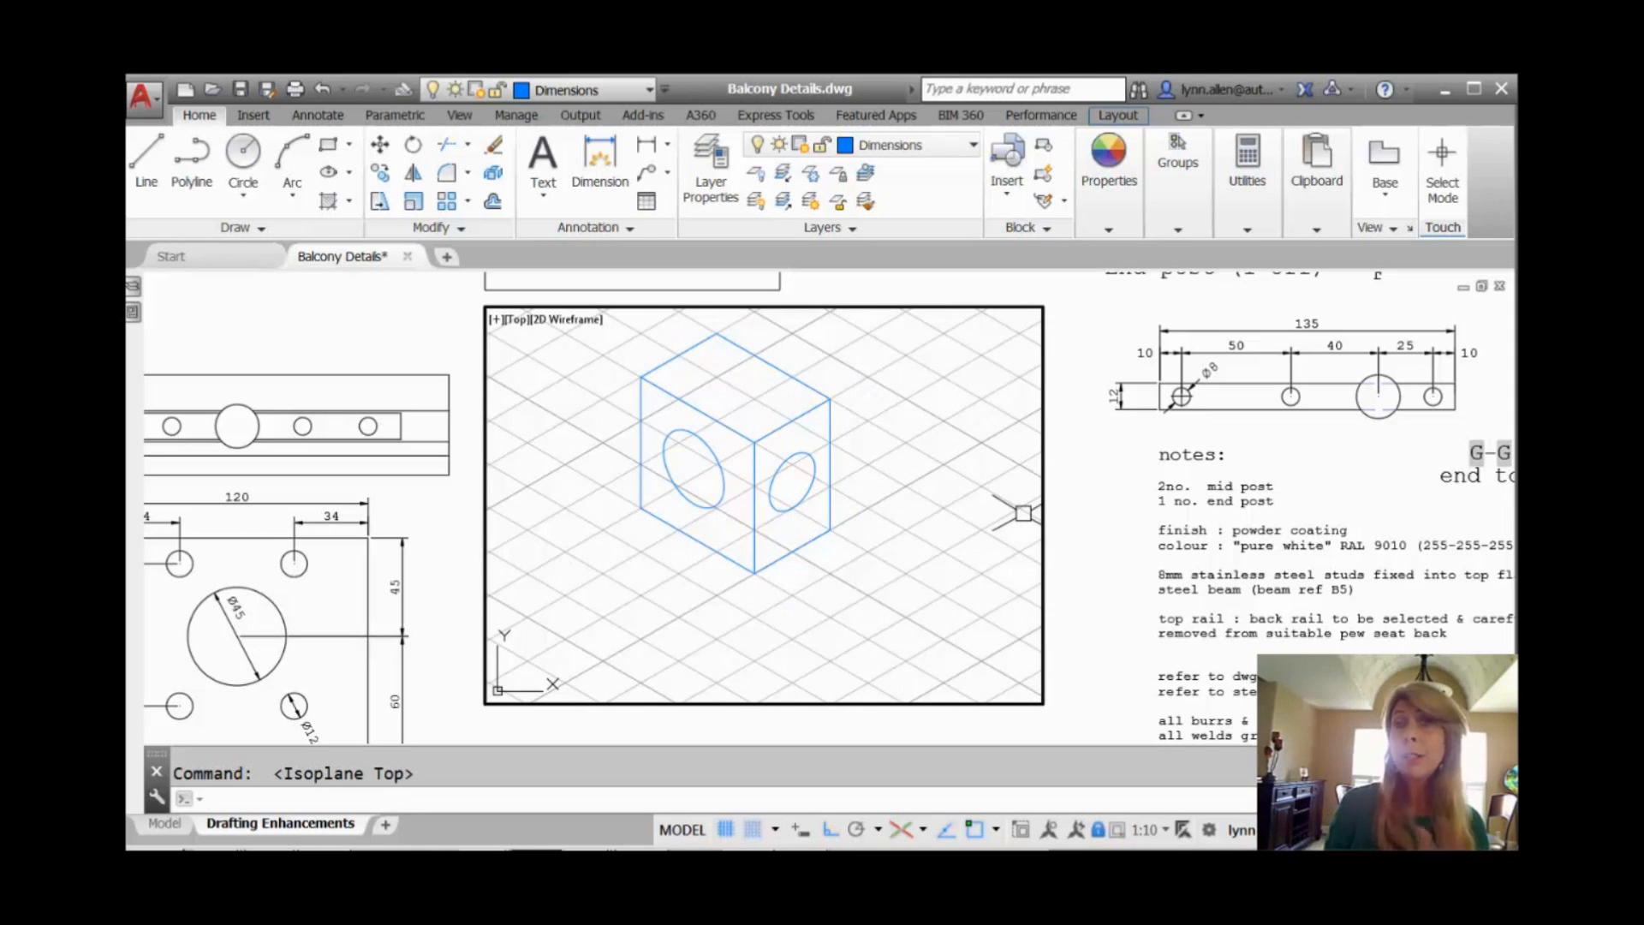